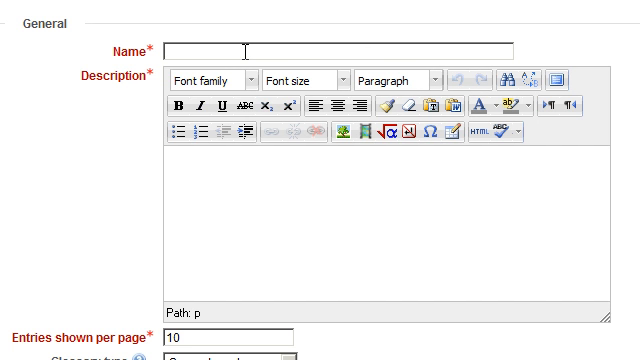
- Enter the name 'My Glossary' and the description 'Glossary for this course.'
type("My Glo")
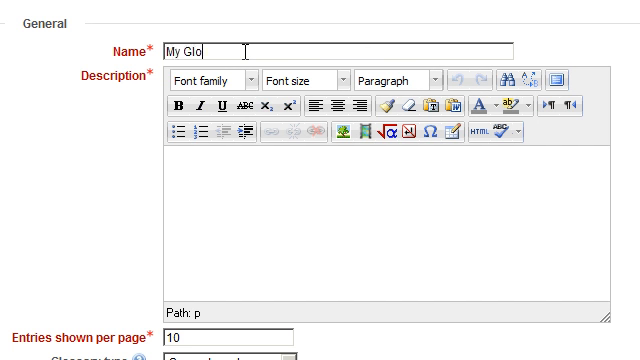
type("ssary")
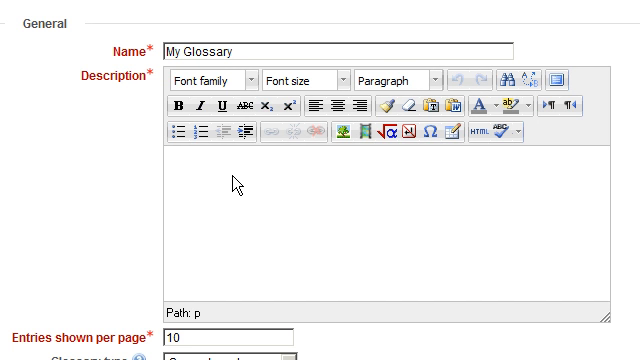
type("Glossary for this cou")
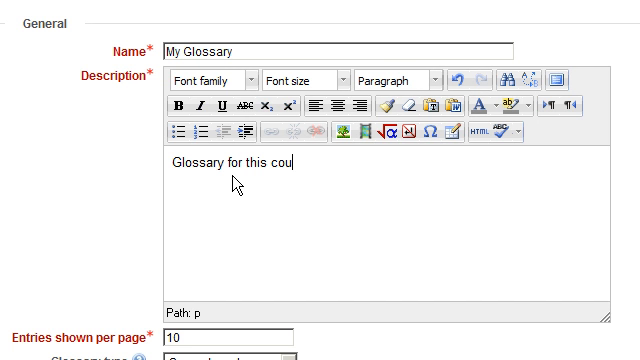
type("rse.")
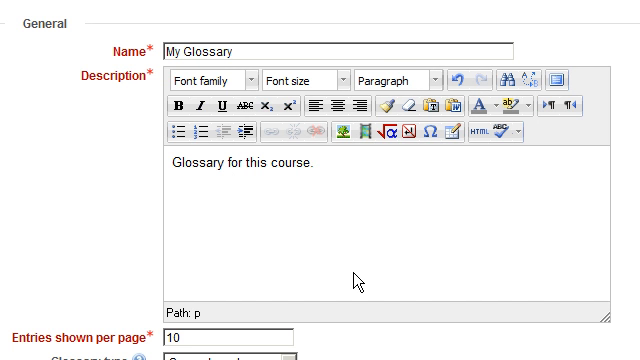
mouse_move(360, 332)
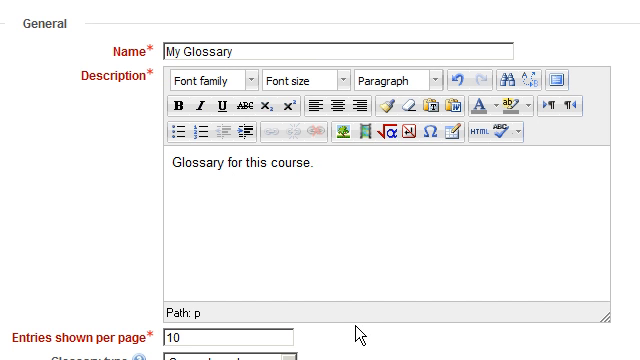
left_click(190, 308)
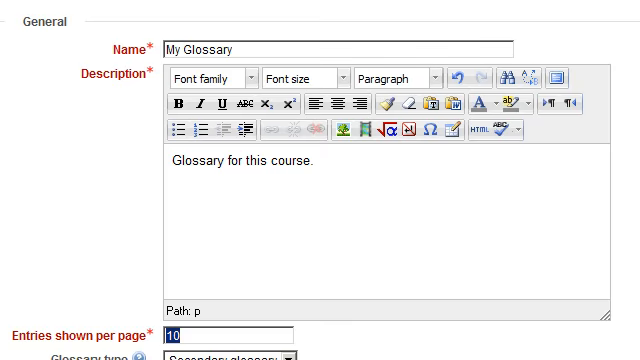
scroll("down", 3)
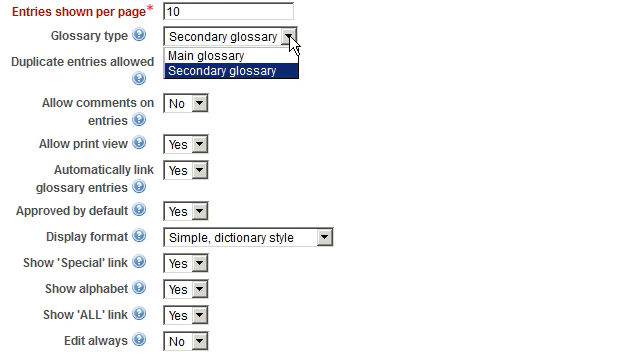
left_click(236, 68)
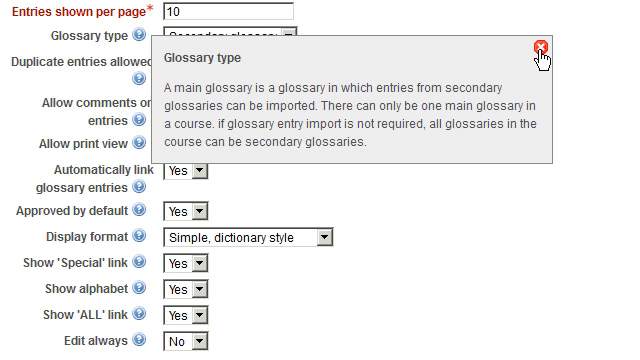
left_click(538, 44)
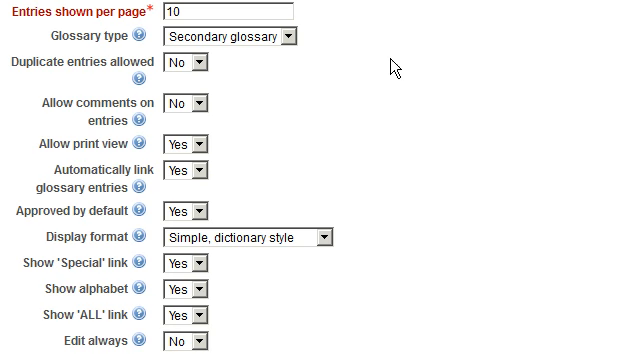
left_click(182, 70)
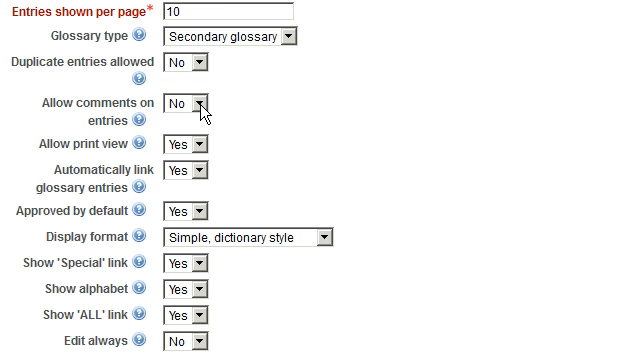
mouse_move(248, 108)
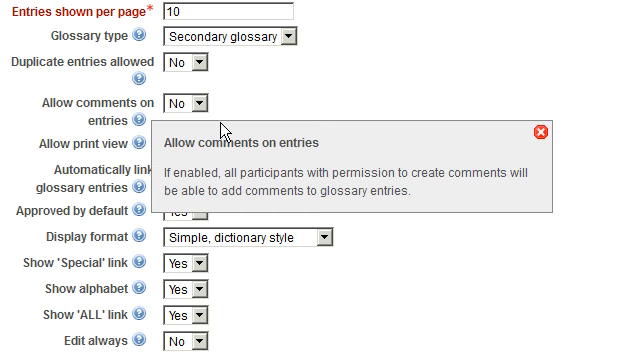
mouse_move(540, 132)
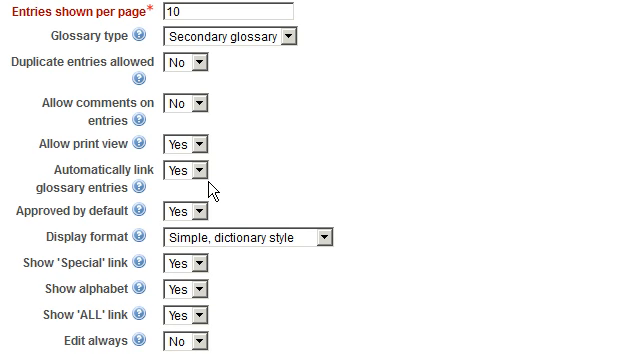
- Keep 'Automatically link glossary entries' set to Yes and dismiss its help explanation
left_click(188, 166)
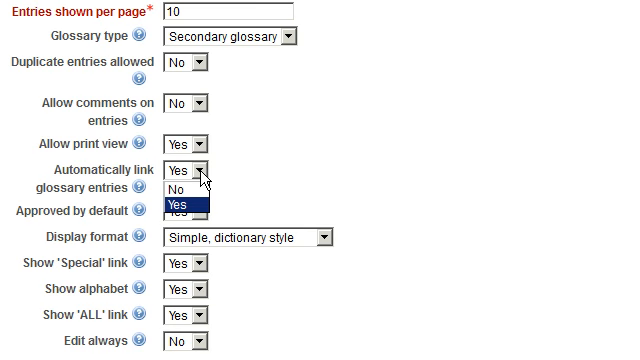
left_click(188, 168)
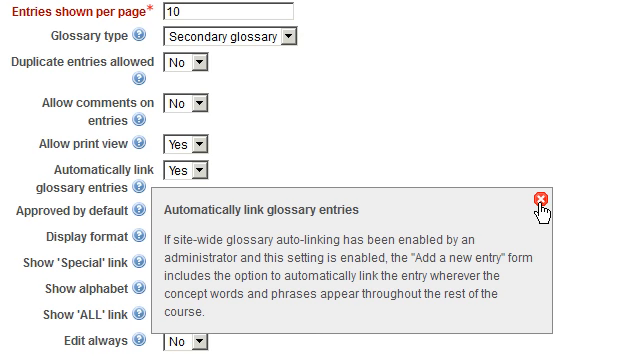
left_click(538, 194)
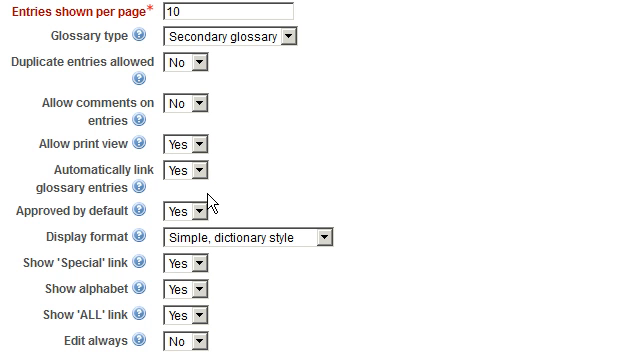
mouse_move(208, 192)
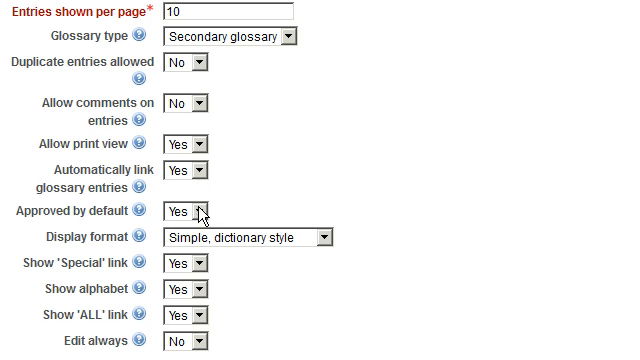
mouse_move(144, 192)
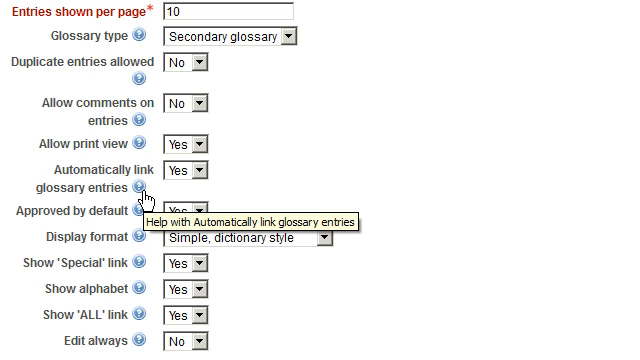
mouse_move(178, 190)
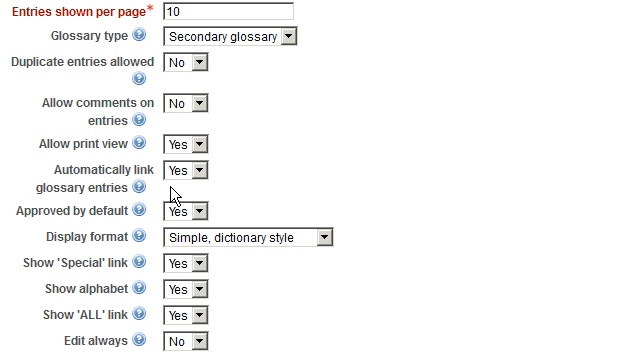
mouse_move(224, 196)
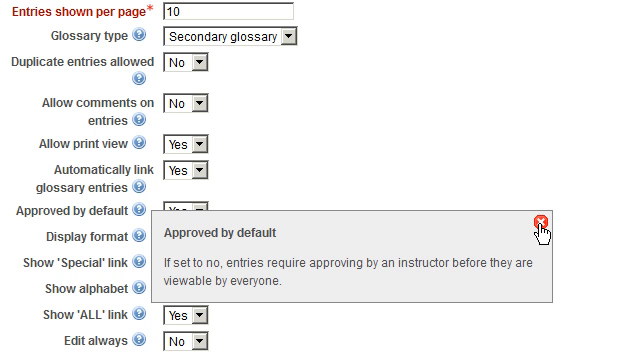
- Dismiss the Approved by default help and scroll to the end of the glossary form
left_click(542, 218)
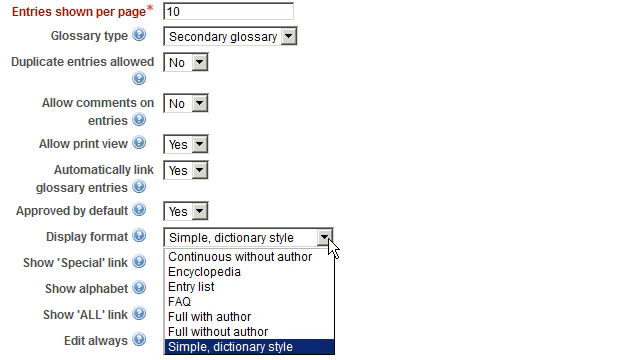
mouse_move(376, 240)
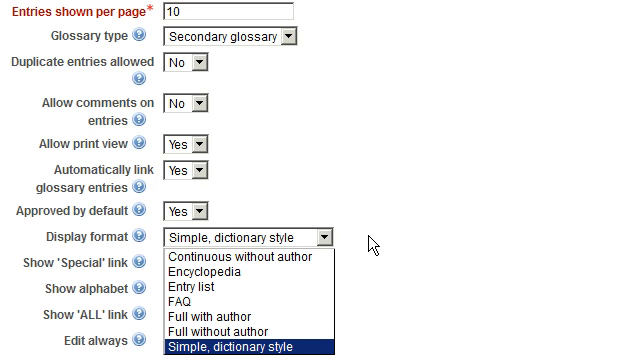
mouse_move(376, 244)
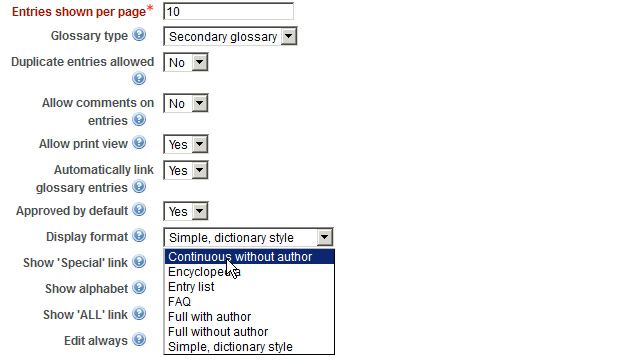
mouse_move(276, 264)
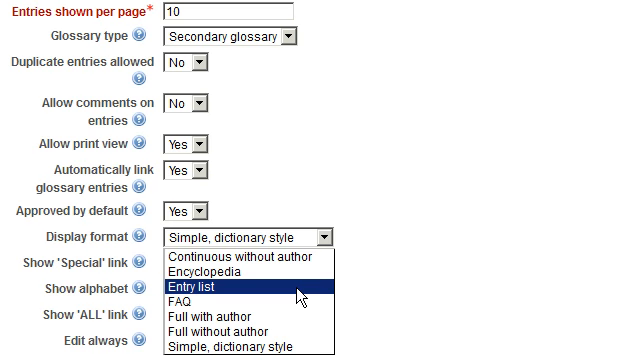
mouse_move(290, 300)
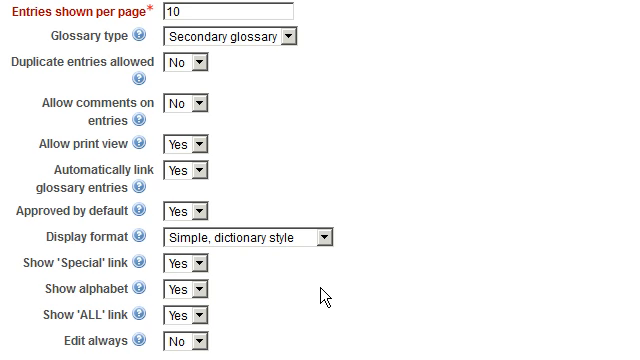
scroll("down", 3)
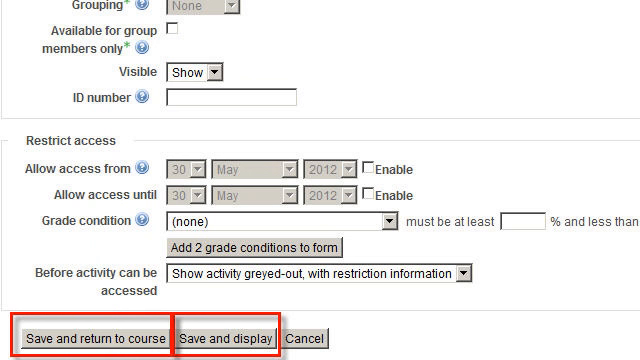